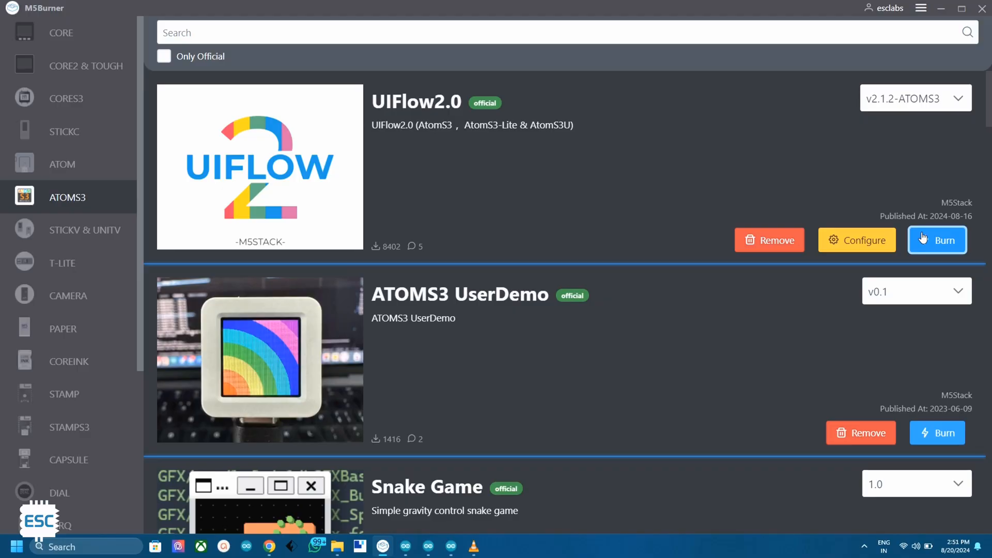
mouse_move(921, 238)
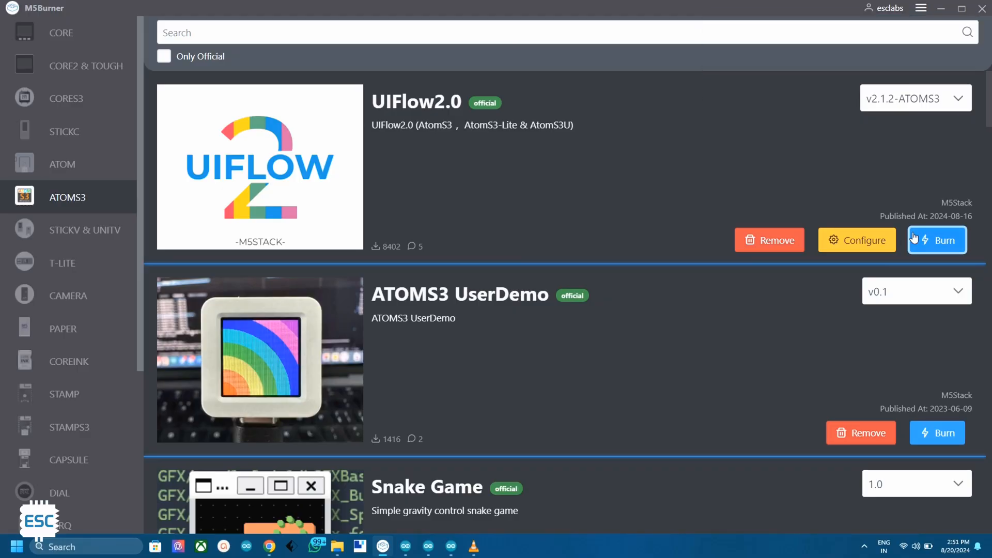
- Burn UIFlow2.0 firmware to the AtomS3 using the Wi-Fi settings, then accept the device configuration
left_click(856, 240)
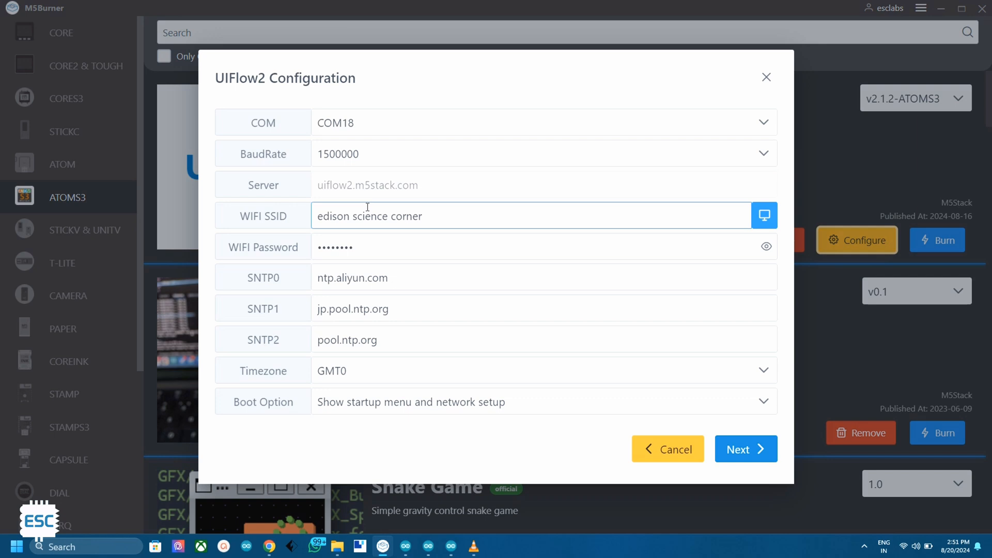
mouse_move(395, 195)
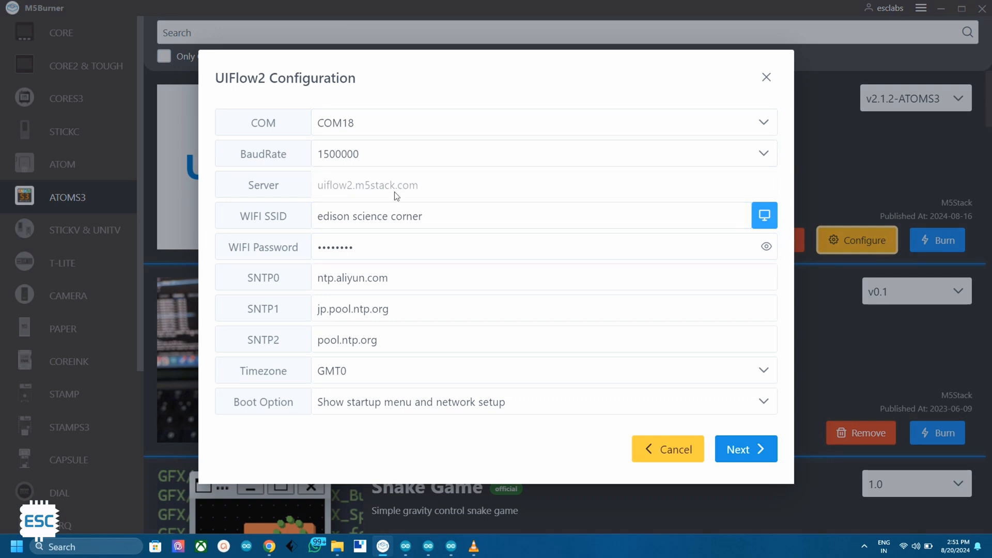
left_click(746, 449)
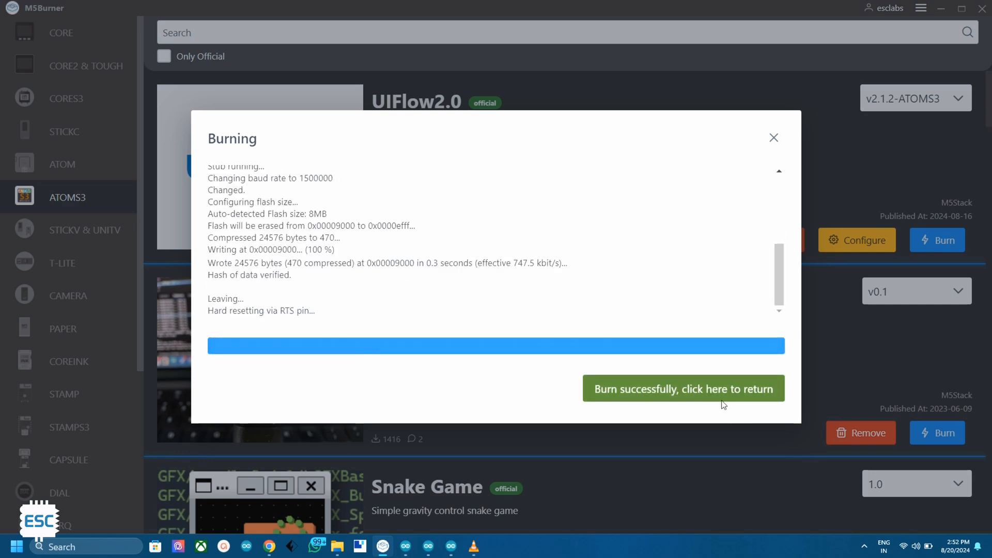
left_click(683, 389)
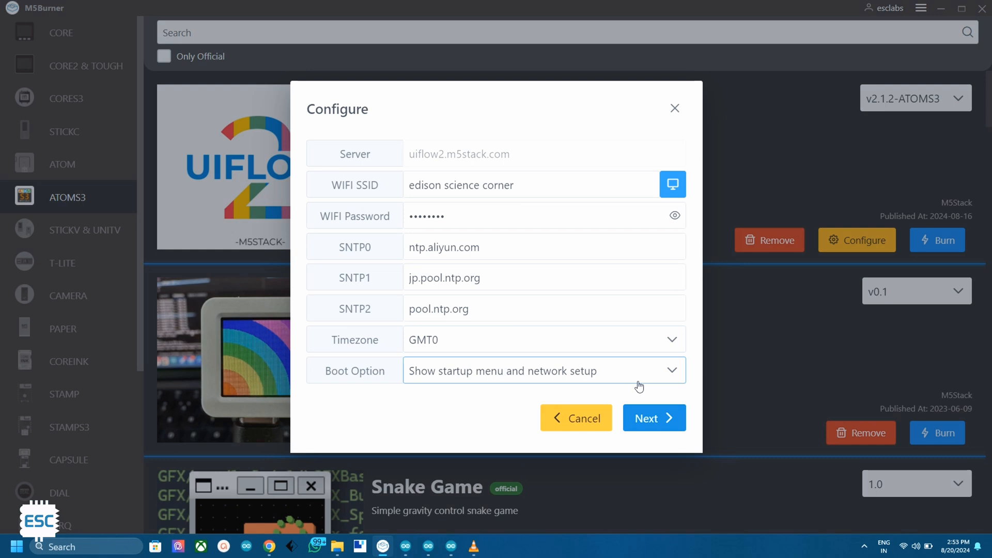
mouse_move(654, 418)
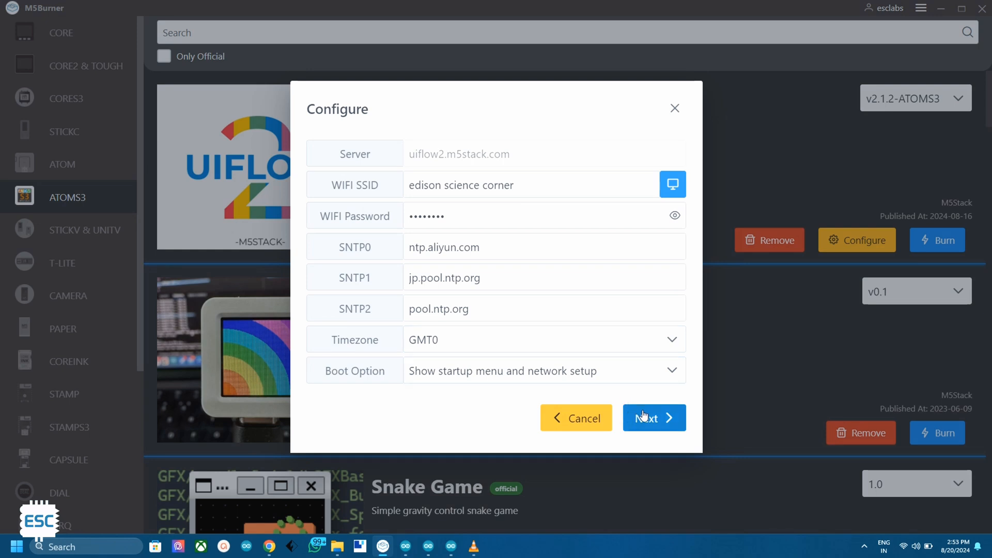
left_click(654, 418)
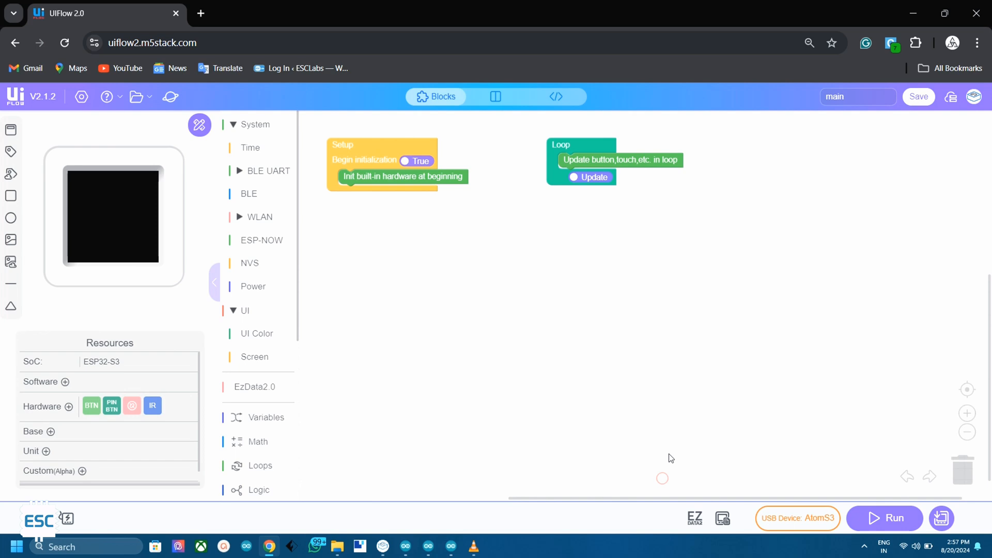
- Check the account menu, view Split and Python code, and return to Blocks-only view
left_click(976, 96)
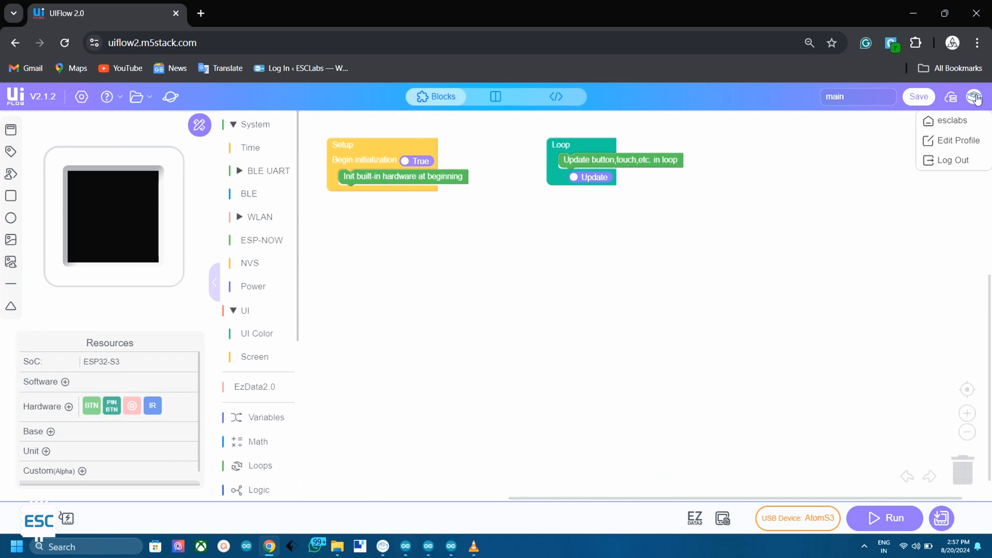
mouse_move(956, 140)
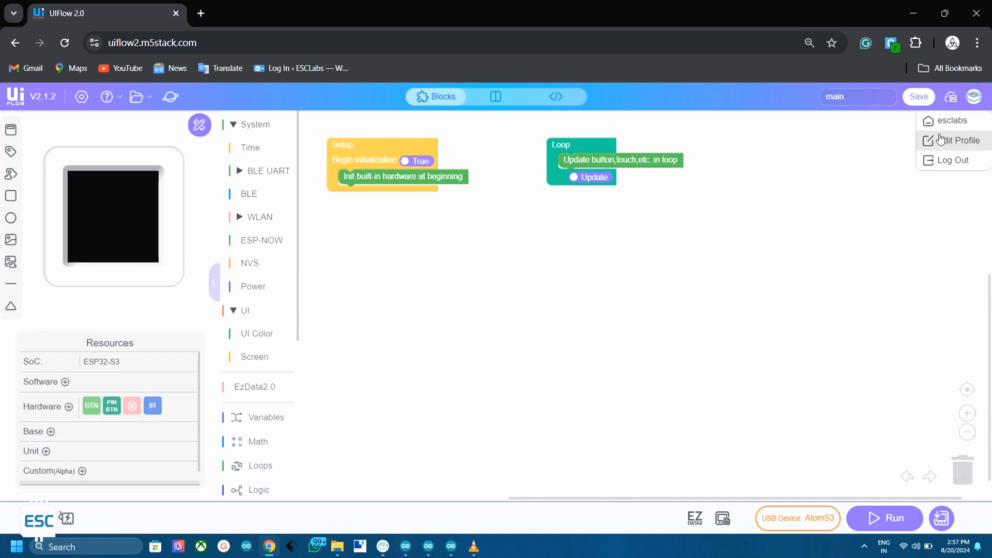
left_click(452, 117)
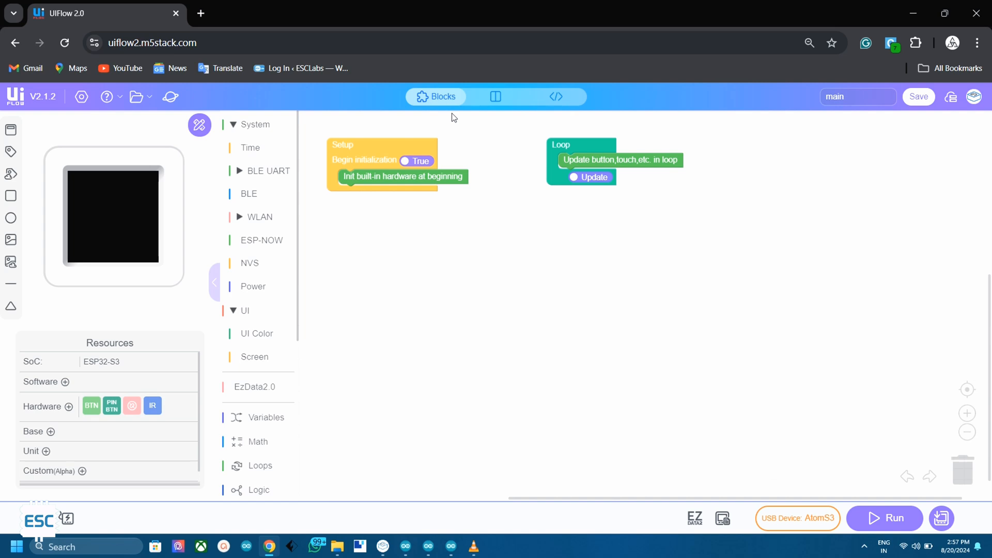
left_click(497, 96)
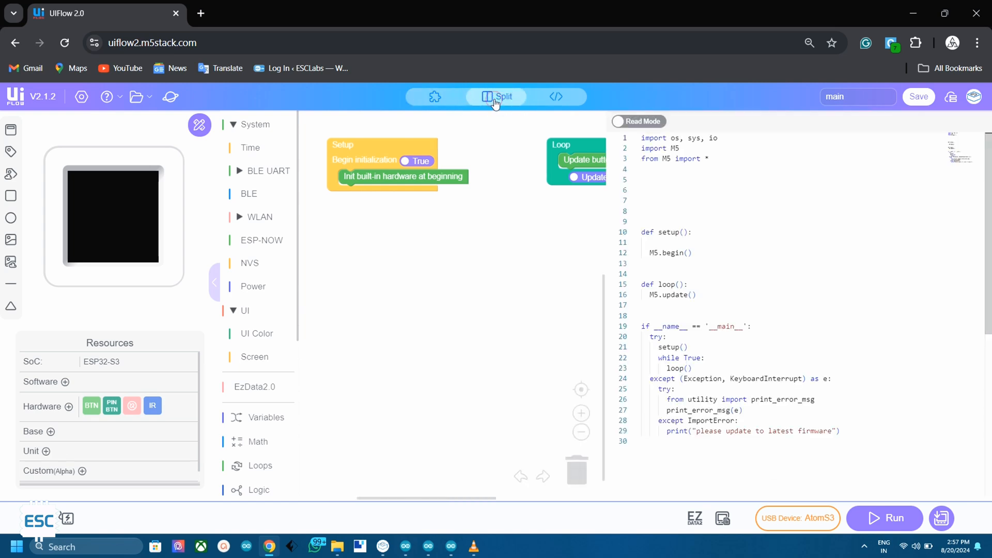
left_click(555, 96)
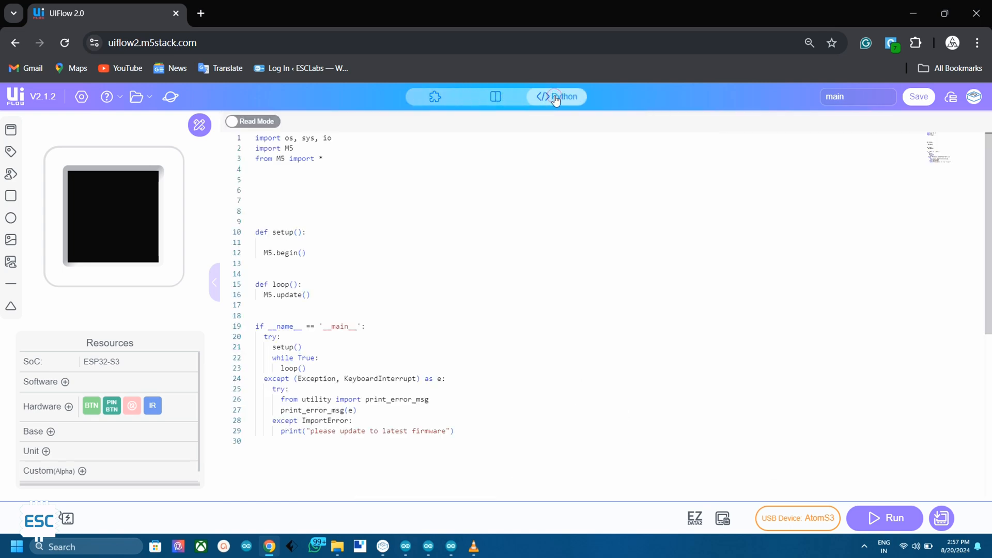
left_click(495, 97)
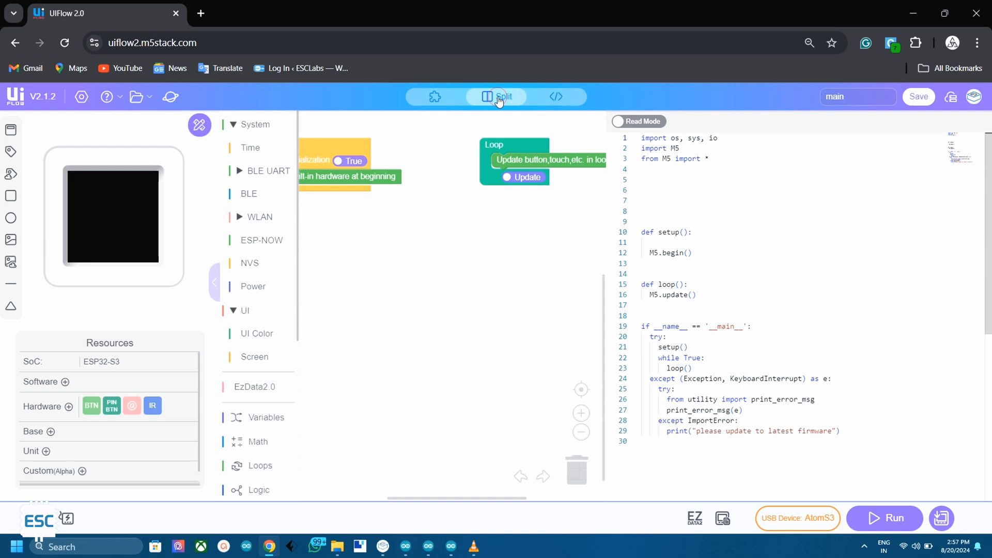
left_click(435, 96)
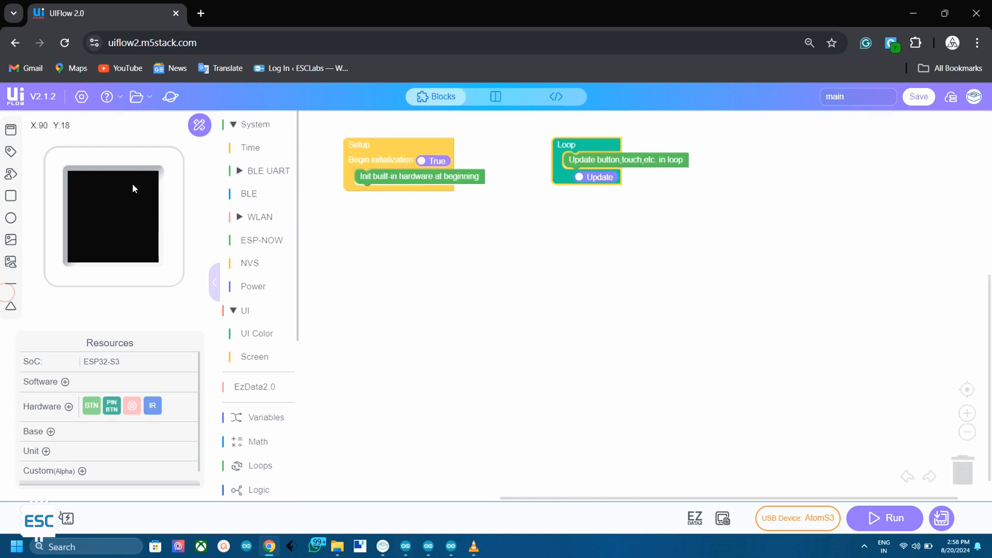
mouse_move(162, 222)
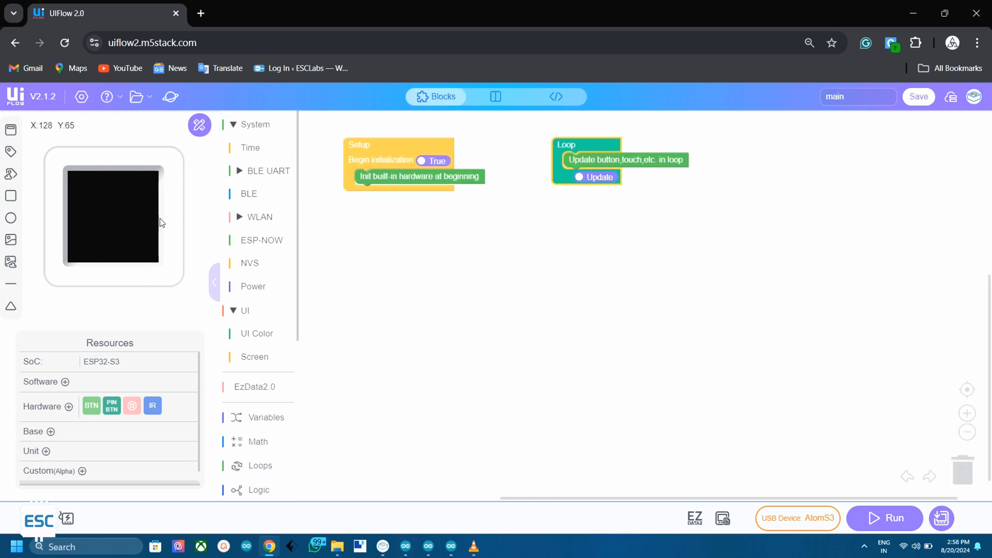
mouse_move(144, 217)
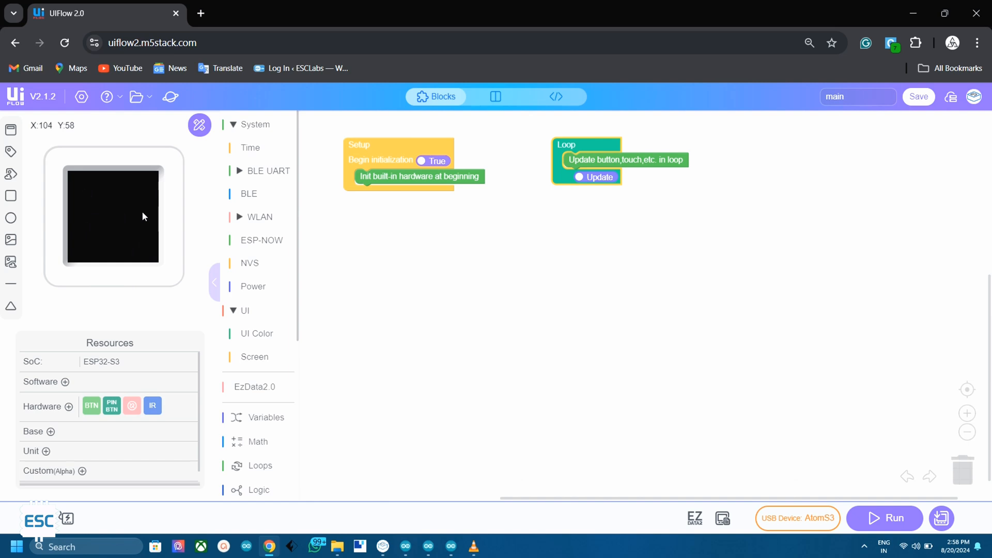
mouse_move(799, 530)
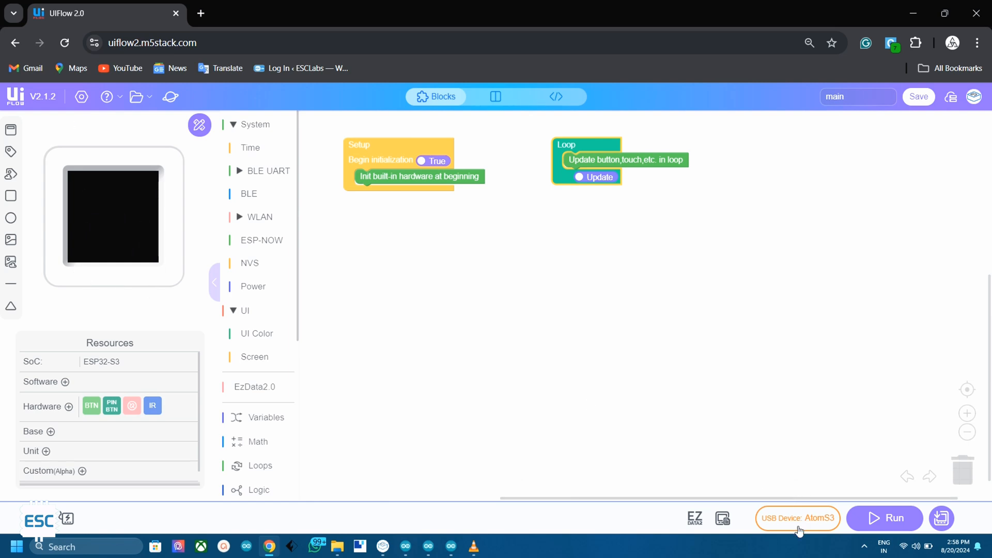
- Select the online AtomS3 'esclabs atom s3' (V2.1.2) as the project's device
left_click(798, 518)
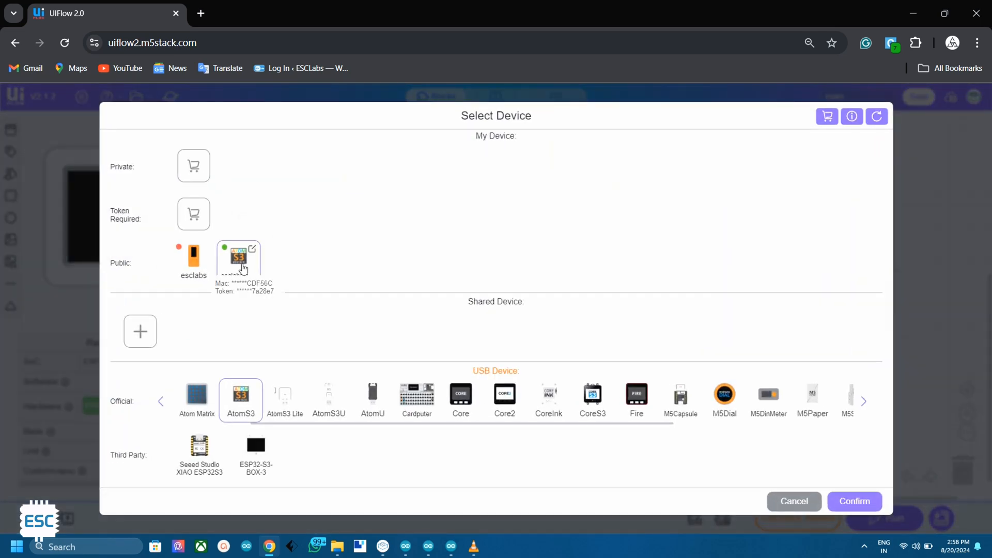
left_click(854, 501)
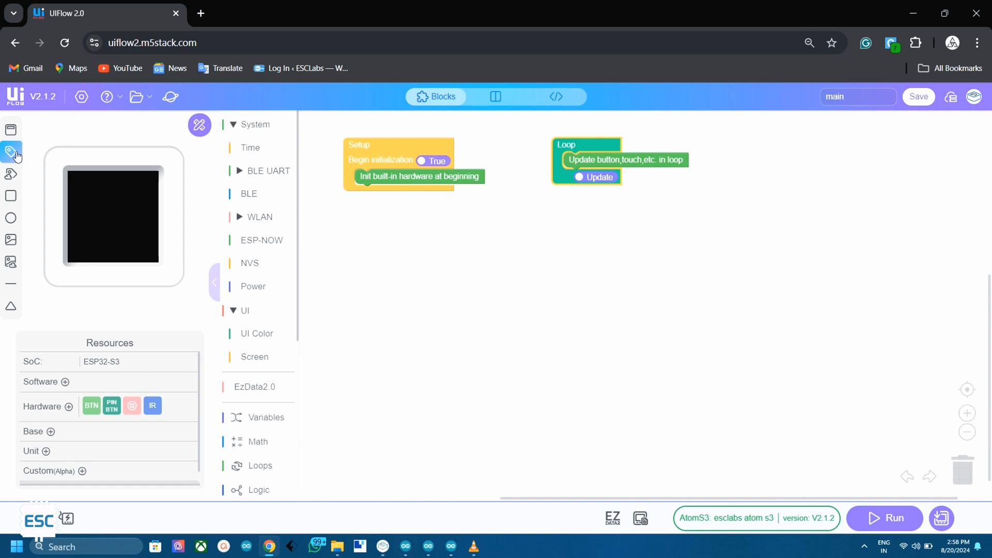
mouse_move(11, 174)
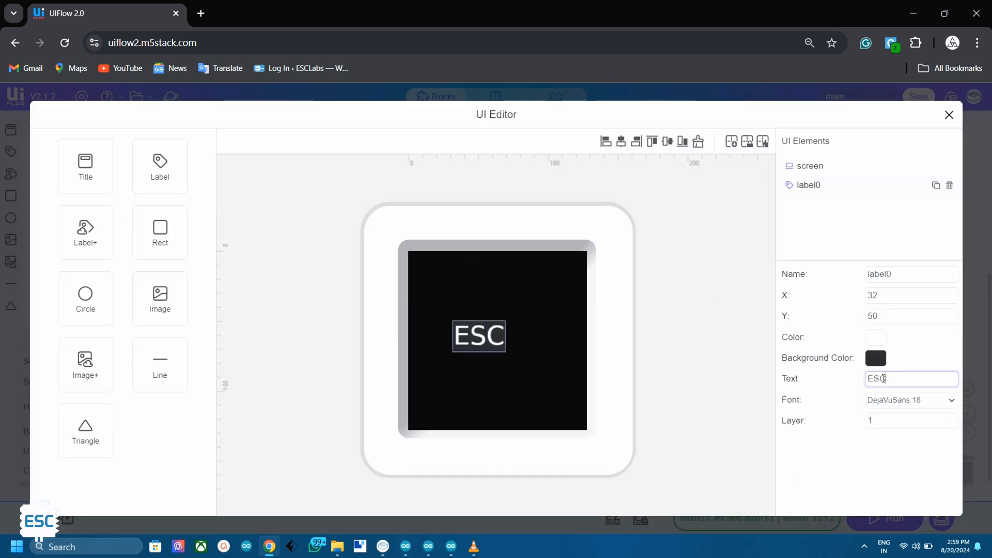
left_click(876, 358)
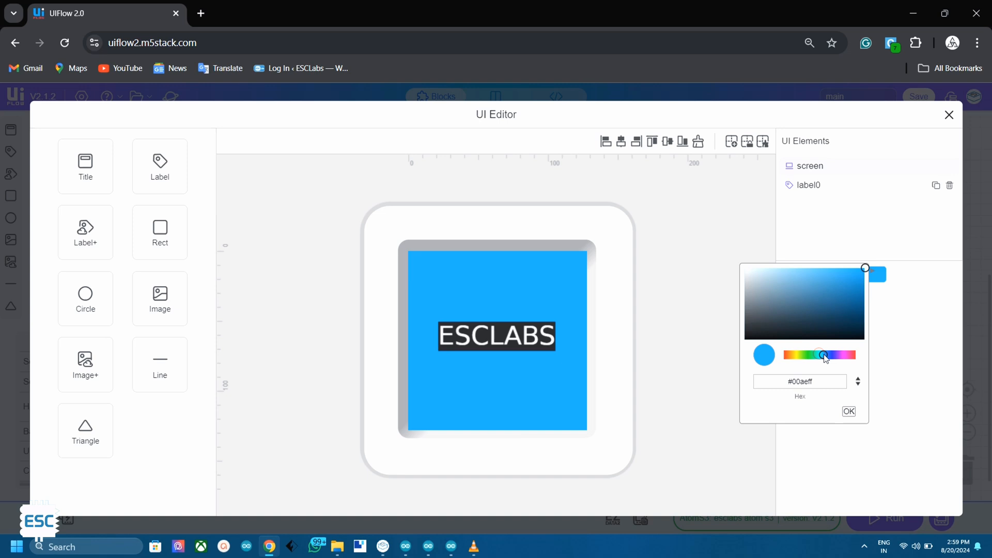
left_click(948, 115)
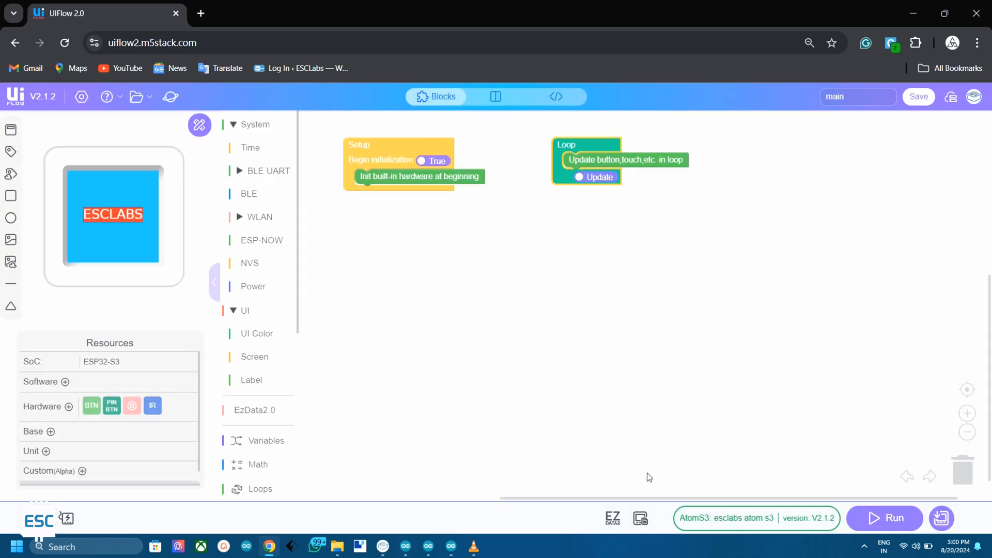
left_click(918, 96)
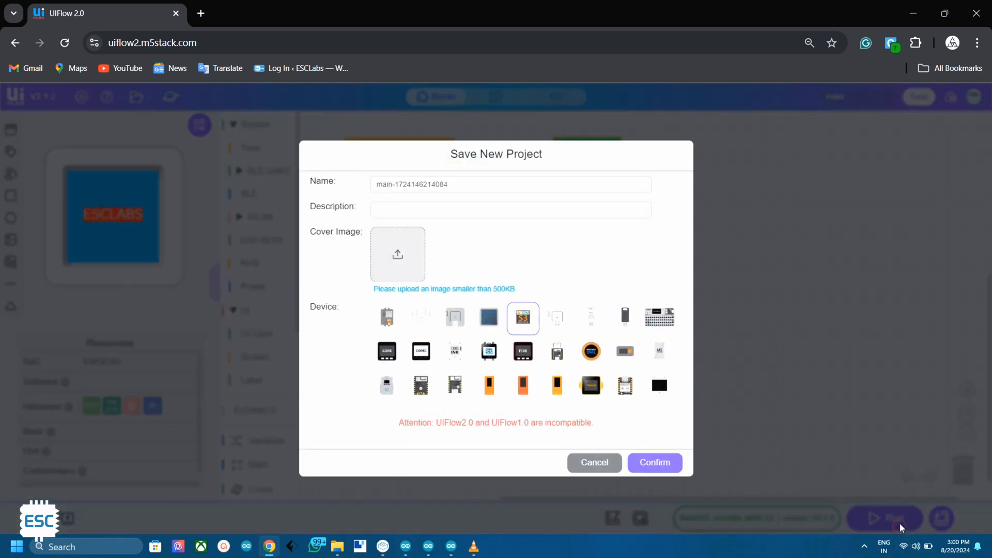
left_click(655, 463)
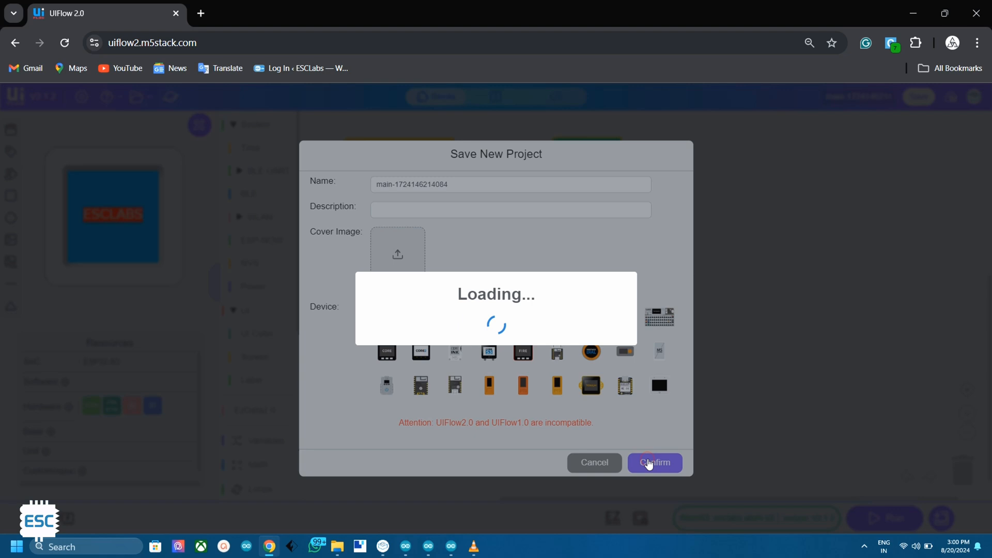
left_click(655, 463)
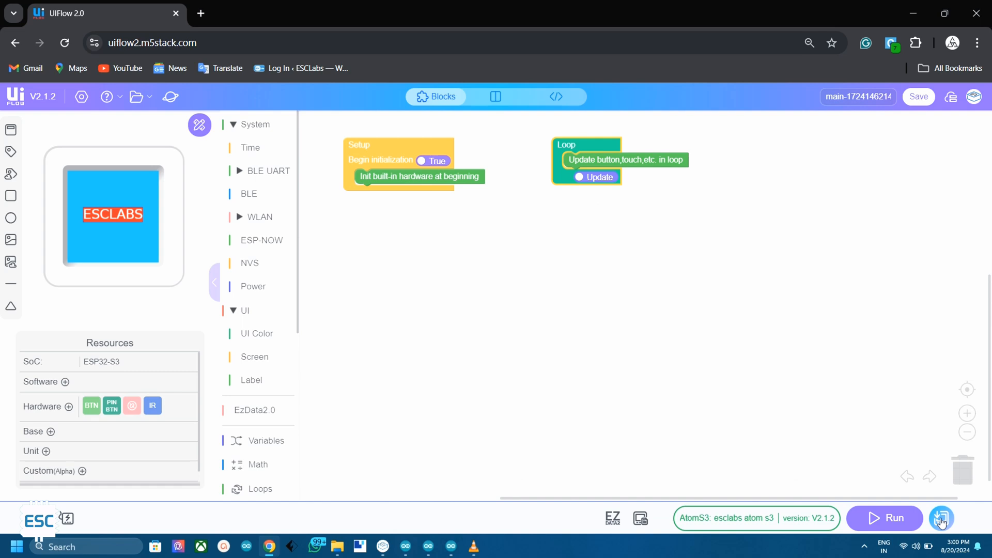
- Add an Image element to the screen using the uploaded 128.jpg ESC logo
left_click(941, 518)
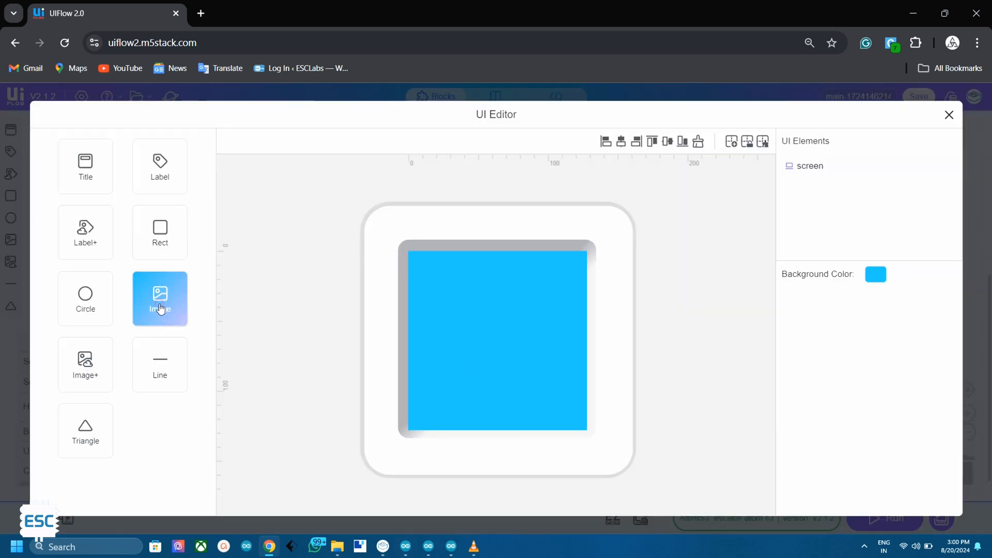
left_click(159, 299)
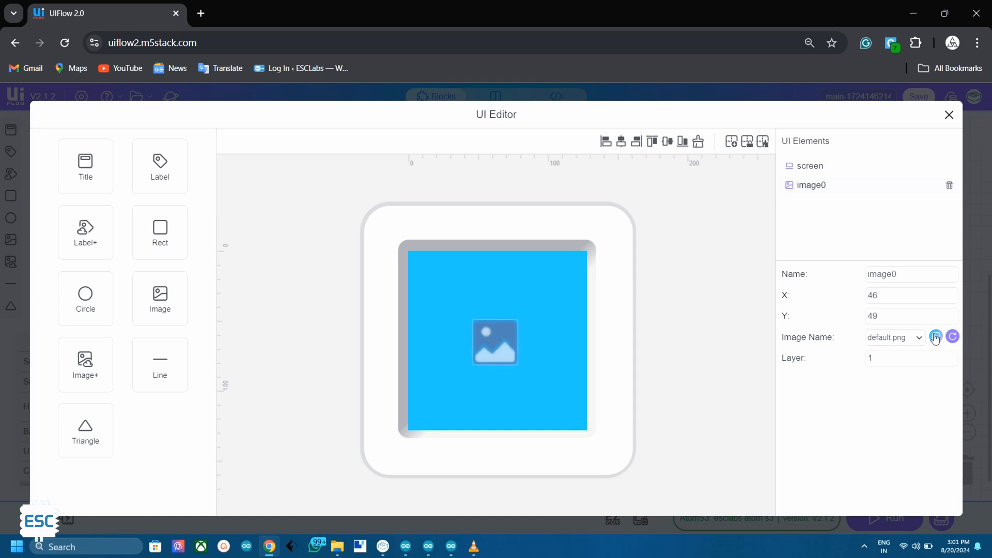
left_click(936, 336)
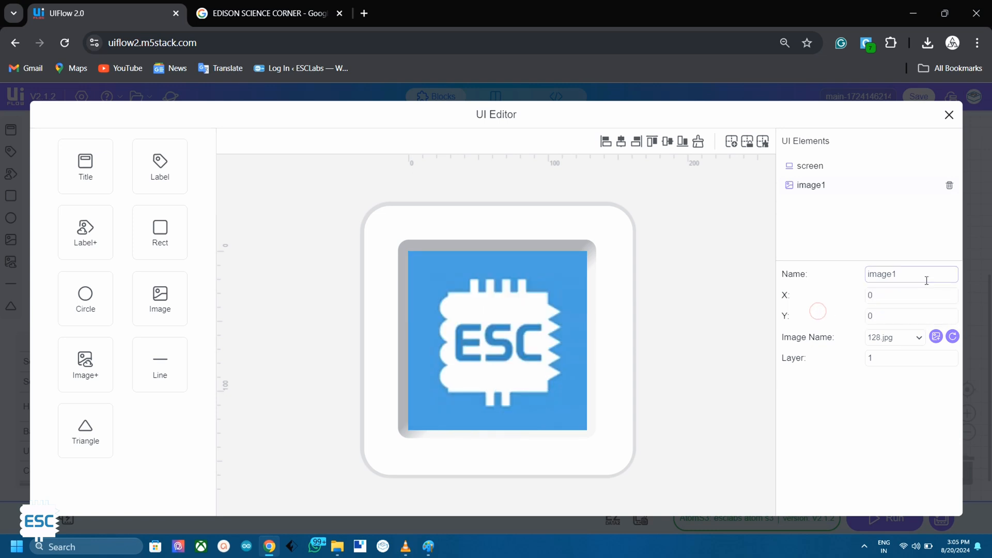
left_click(949, 115)
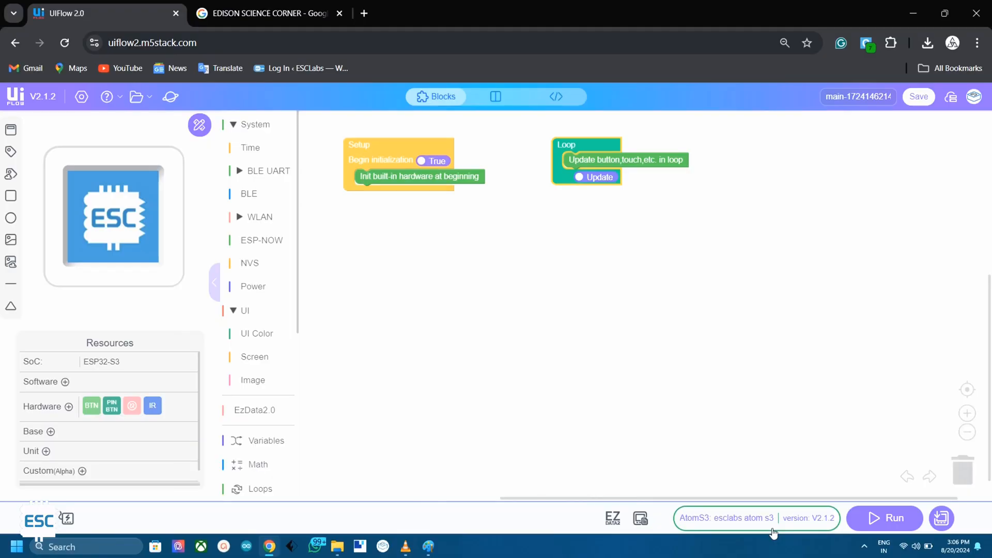
mouse_move(223, 510)
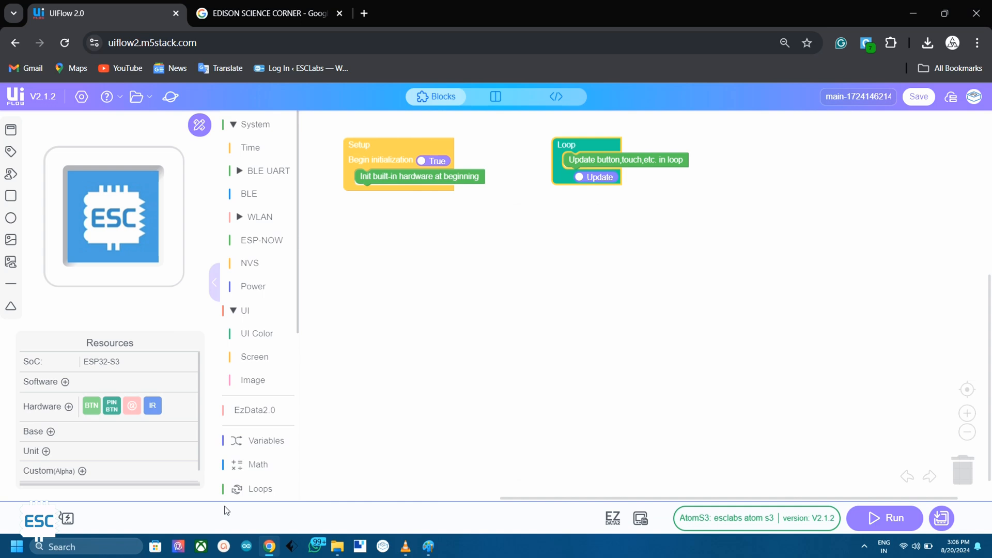
mouse_move(133, 131)
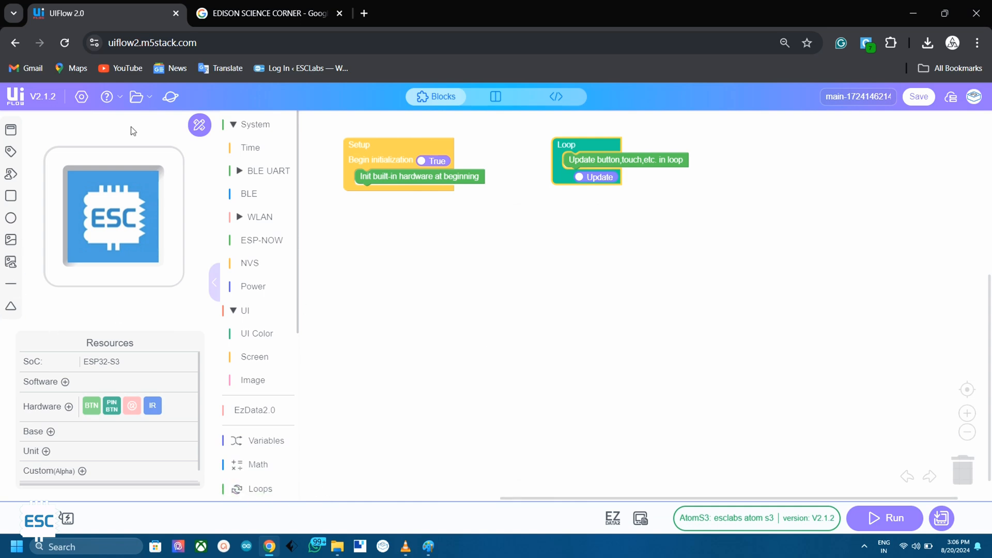
mouse_move(236, 440)
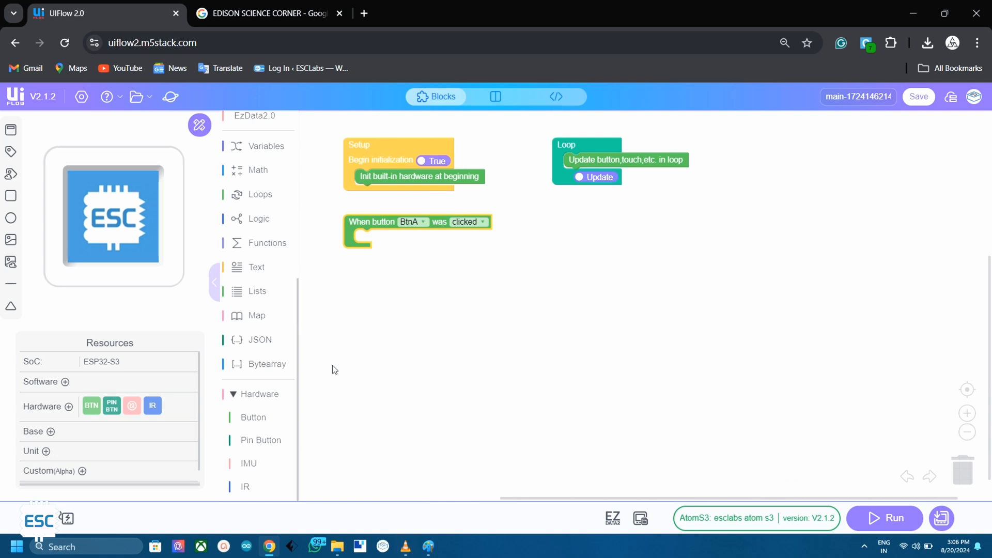
- Add a 'Set screen background color' block to the BtnA handler with red
left_click(254, 357)
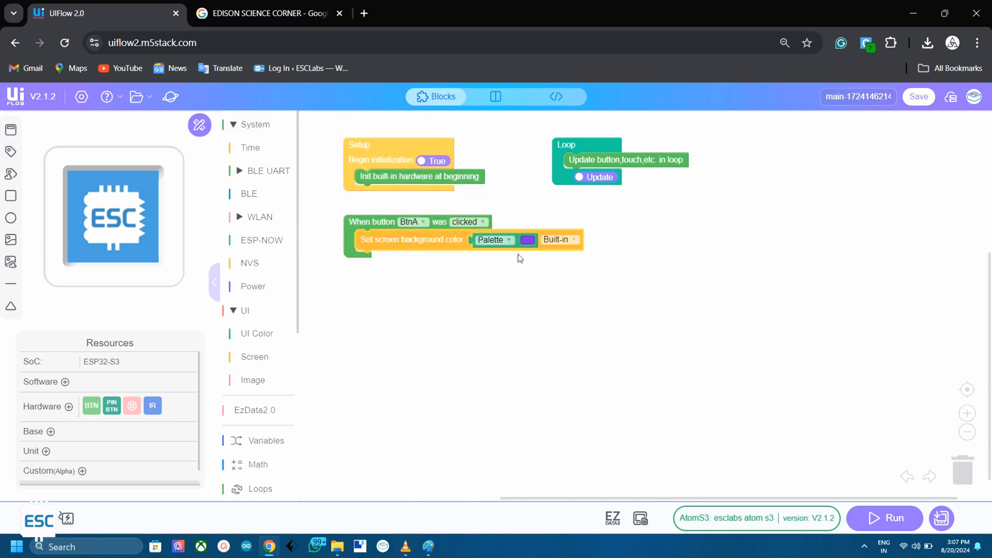
left_click(527, 240)
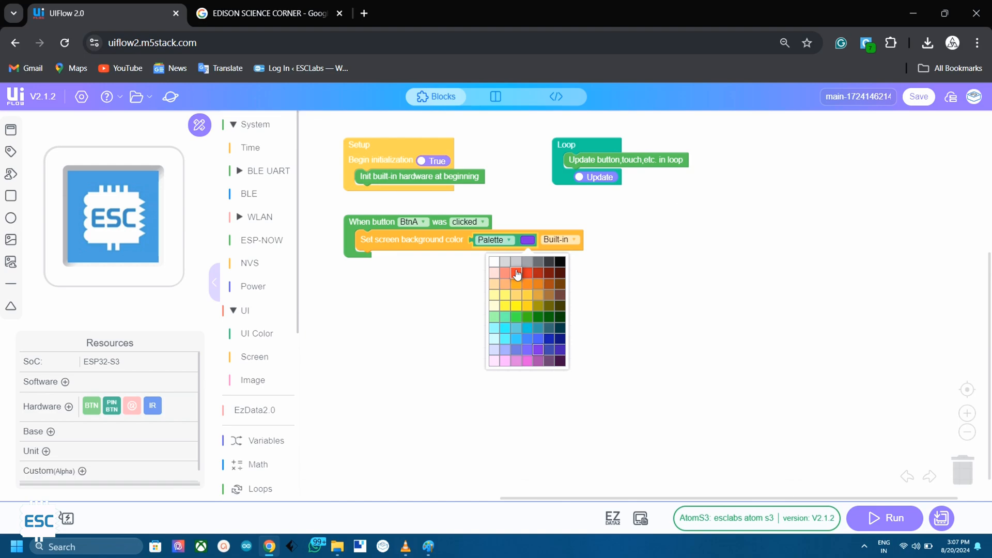
left_click(517, 272)
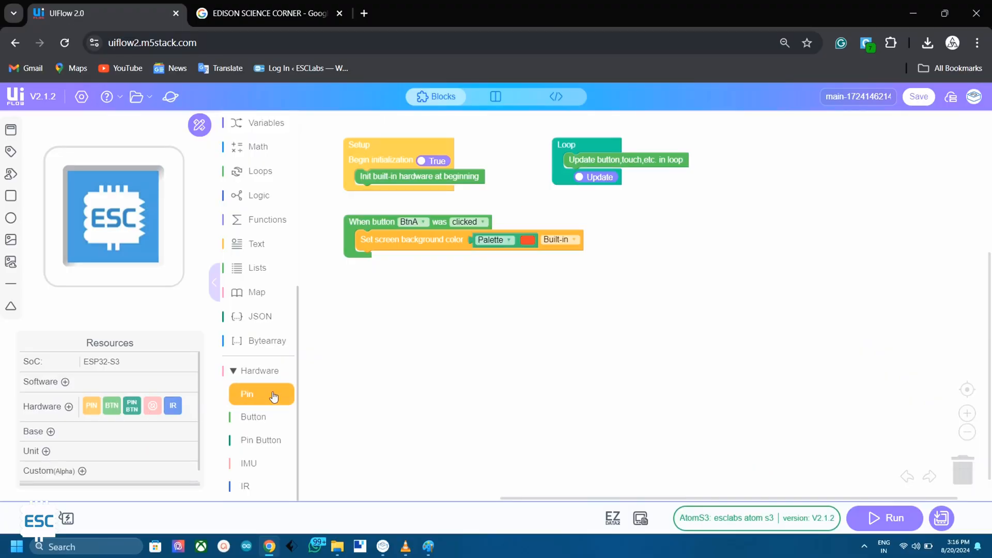
- Initialise pin 8 in OUT mode, change a colour choice, and begin adding image1 blocks
left_click(246, 394)
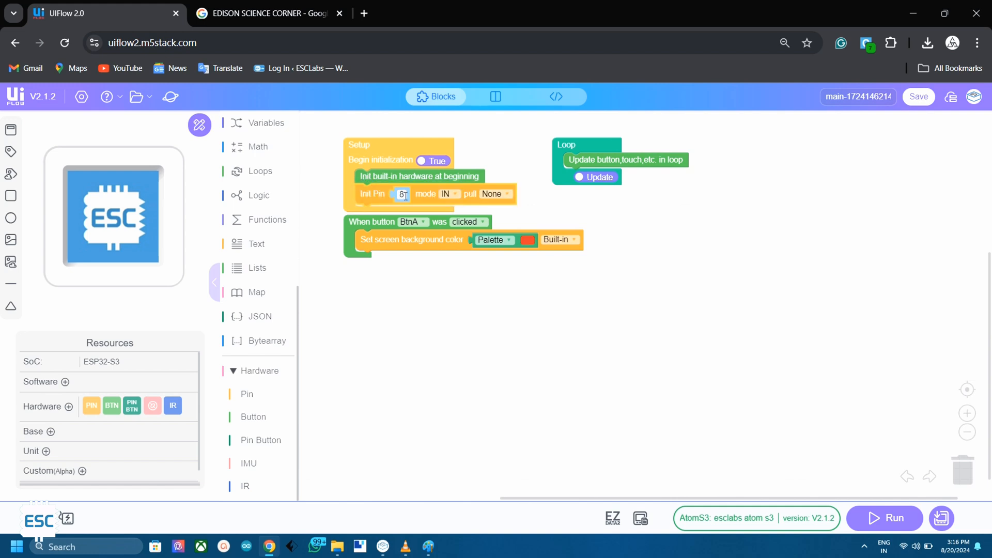
left_click(527, 240)
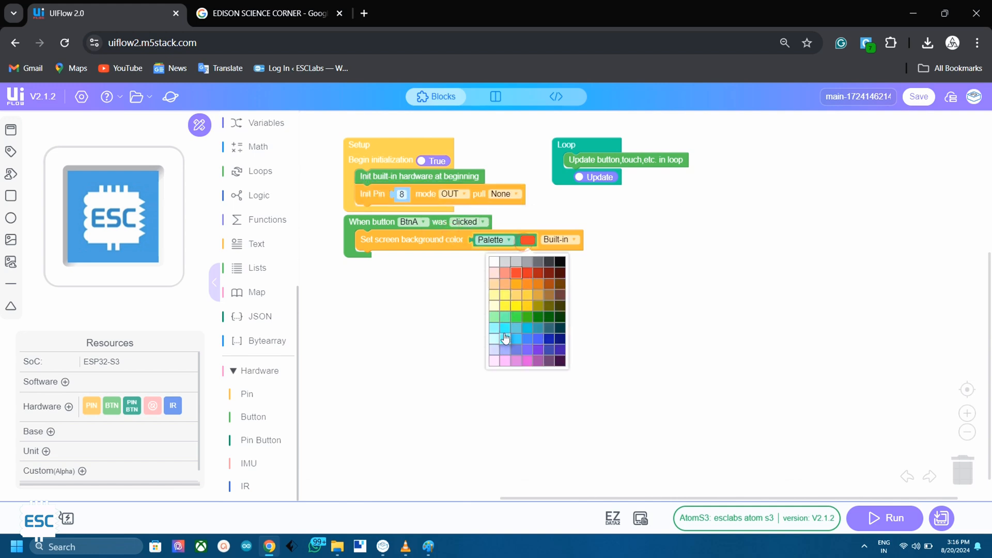
left_click(505, 360)
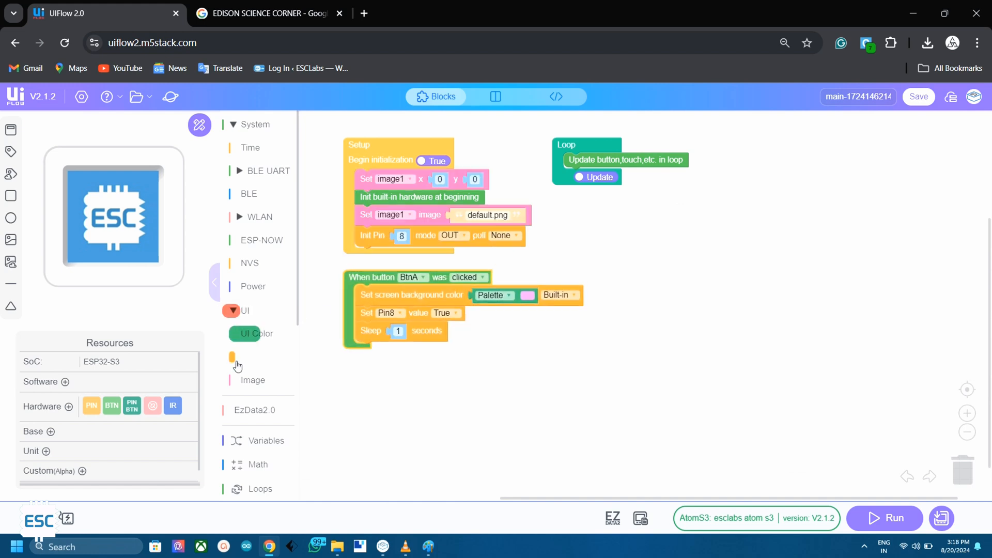
left_click(253, 380)
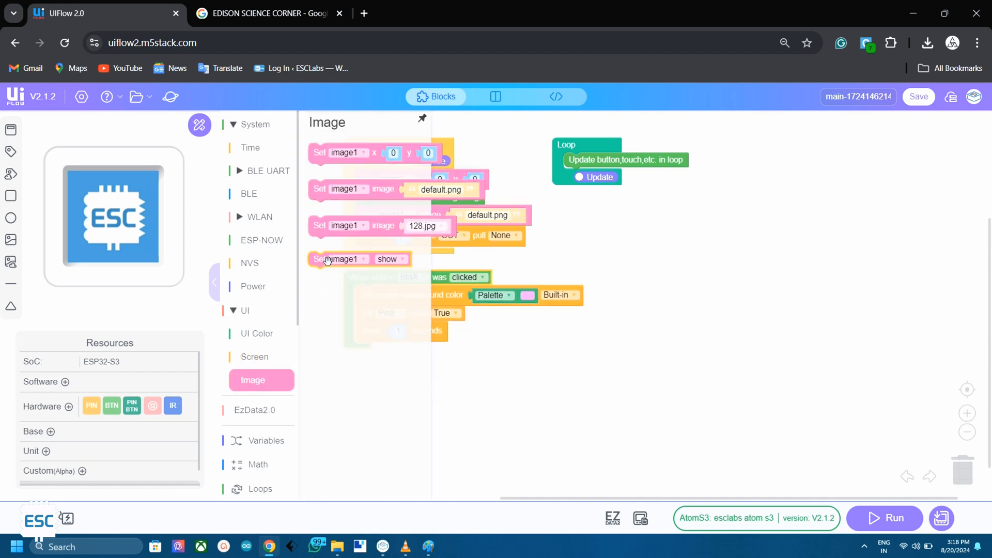